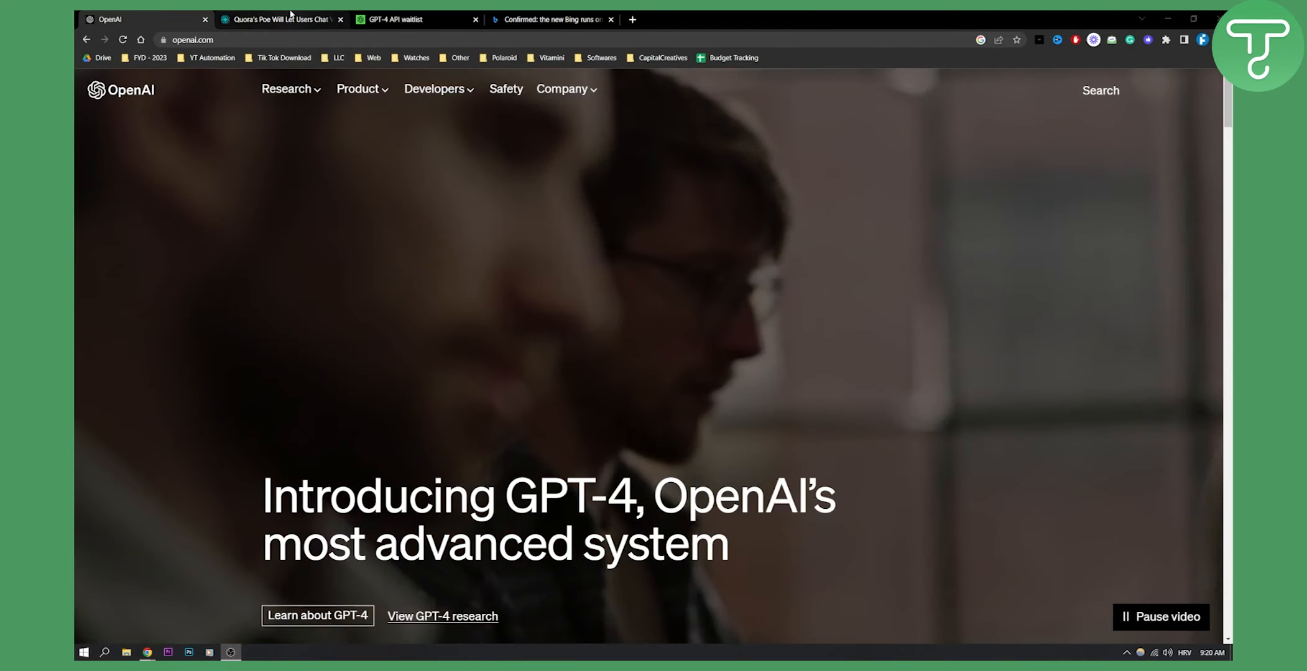
# Switch to the BeyondGames article on Quora's Poe letting users chat with GPT-4.
pyautogui.click(279, 19)
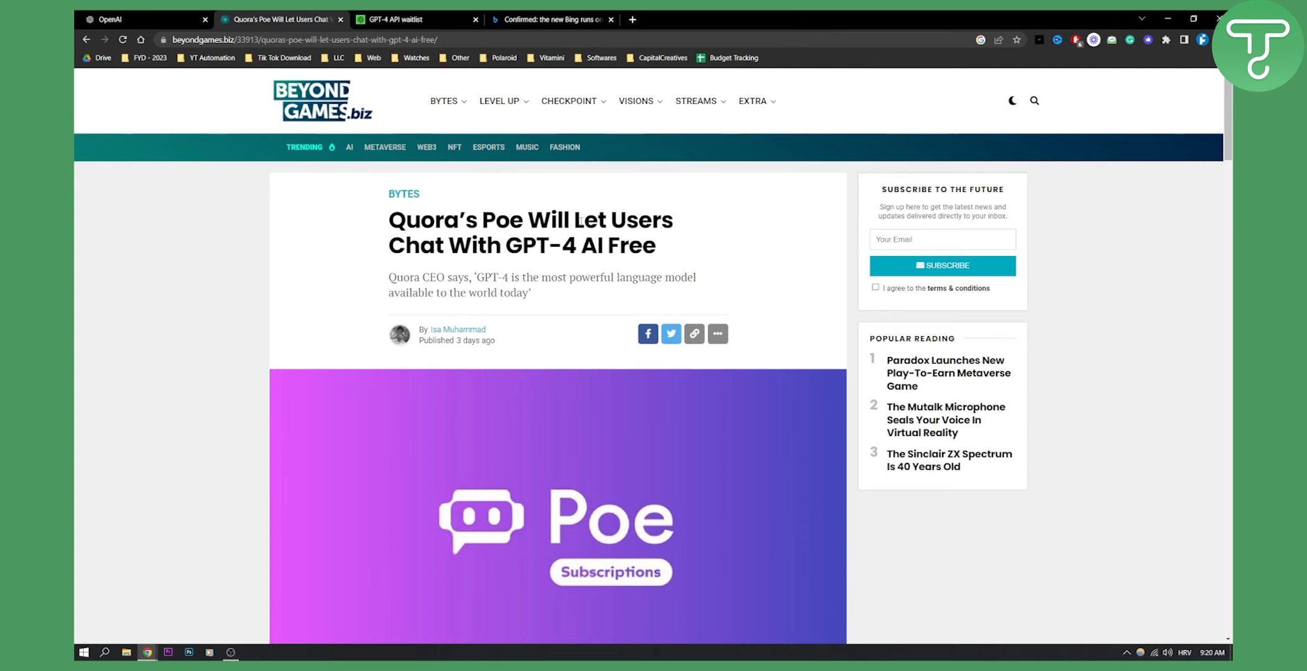
pyautogui.moveTo(533, 300)
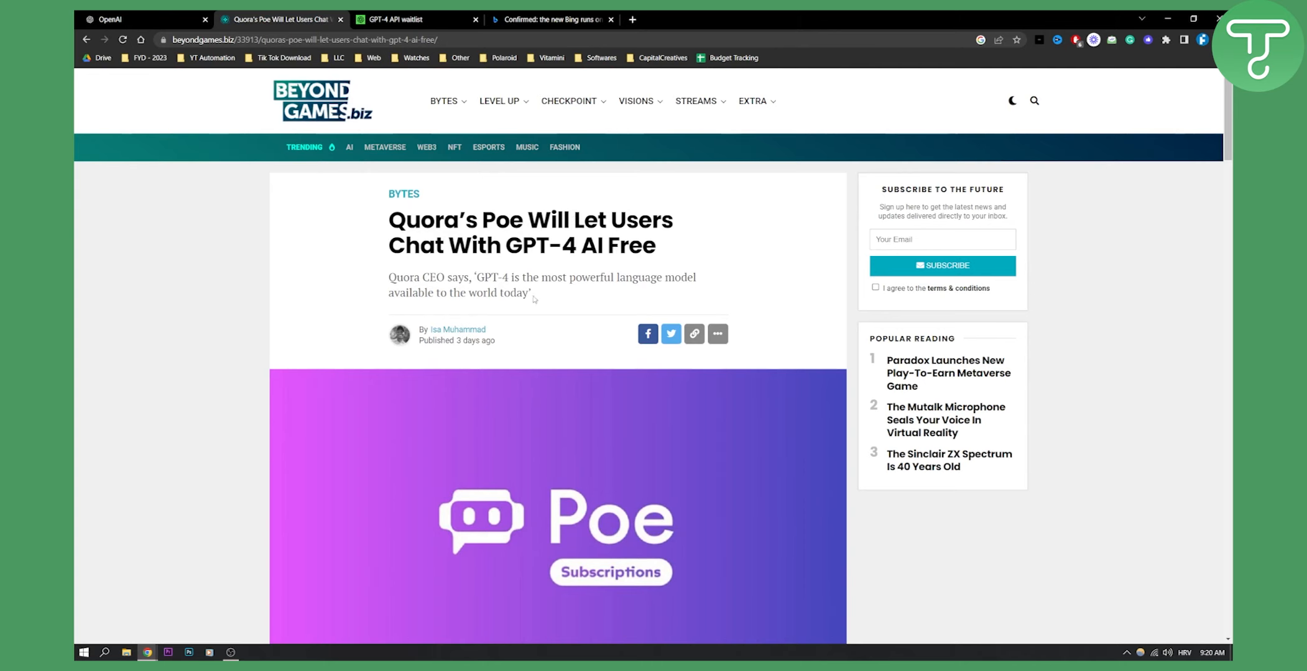
# Read through the BeyondGames Poe GPT-4 subscription article from top to bottom.
pyautogui.scroll(-3)
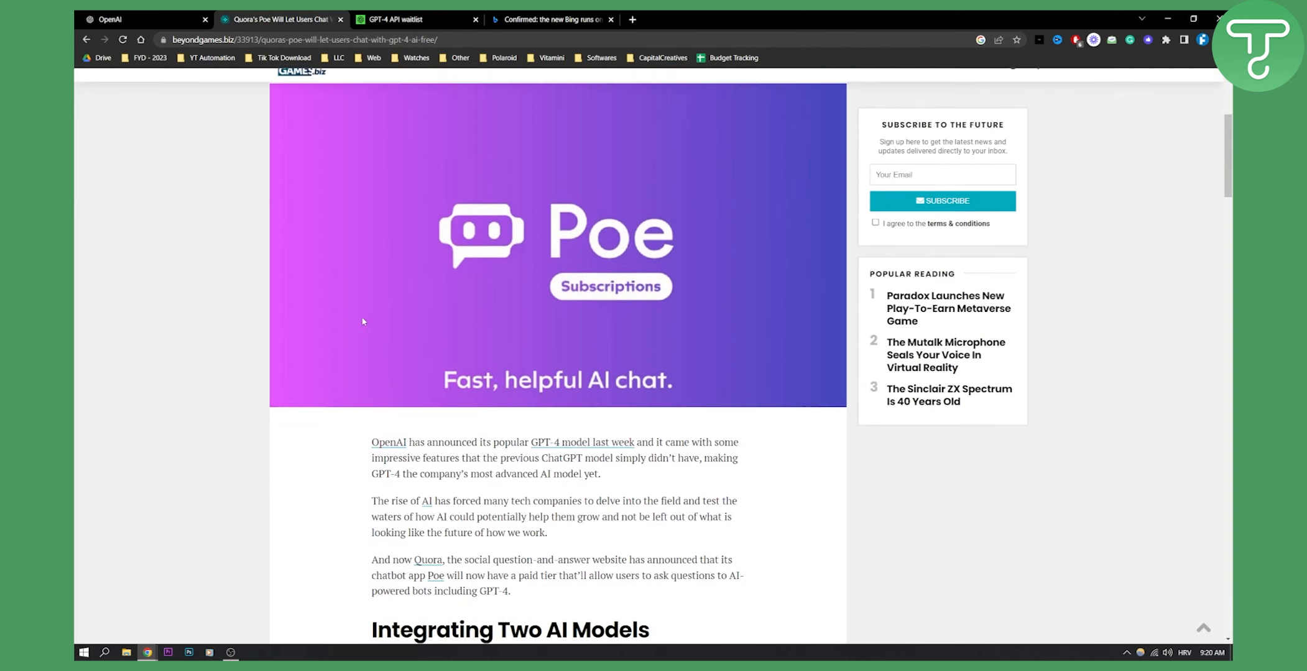
pyautogui.scroll(-3)
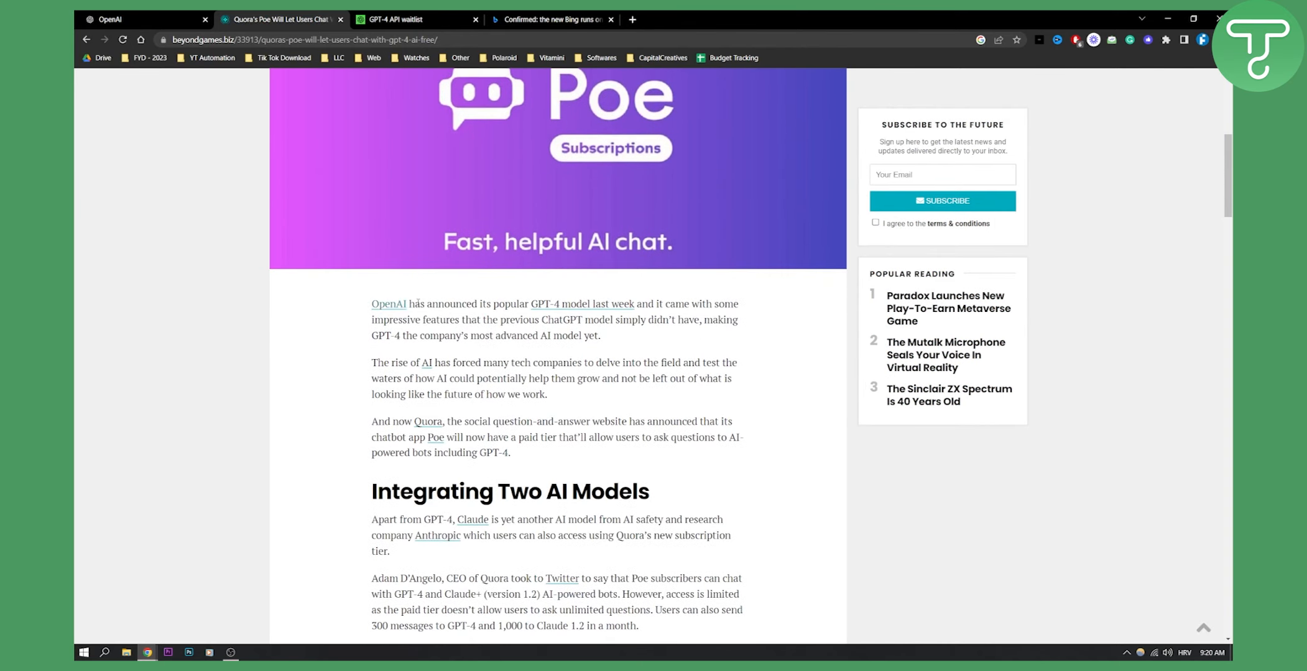
pyautogui.moveTo(582, 304)
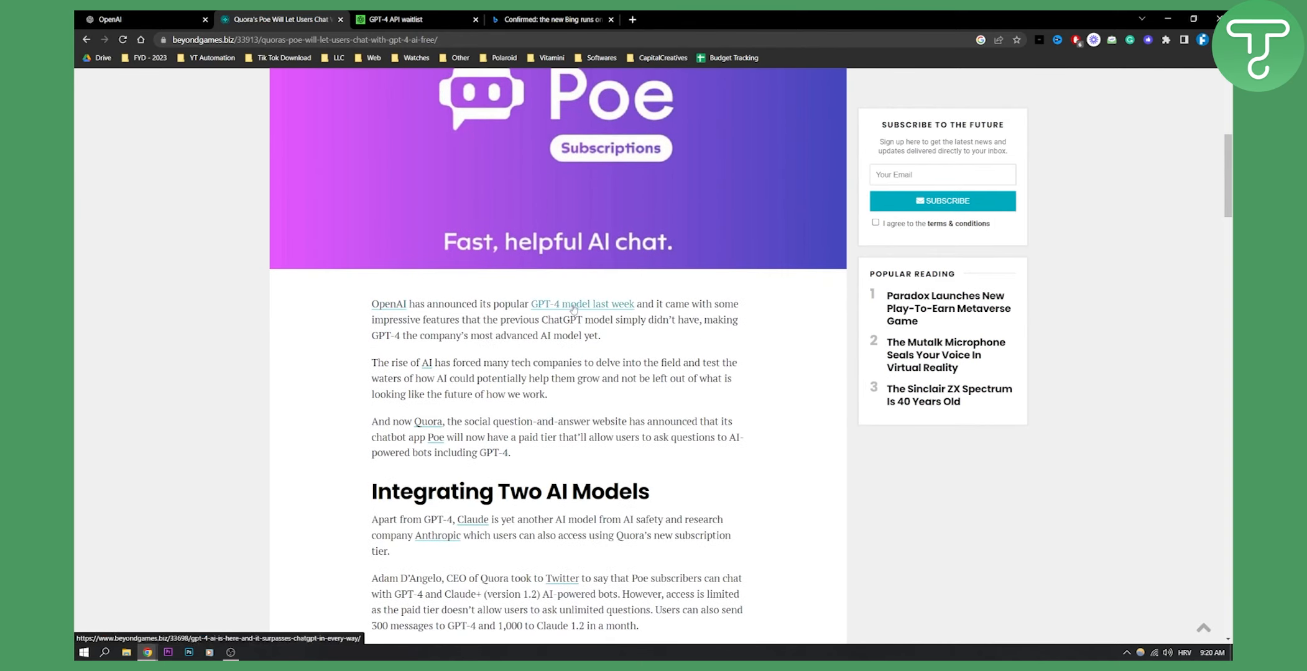
pyautogui.moveTo(738, 310)
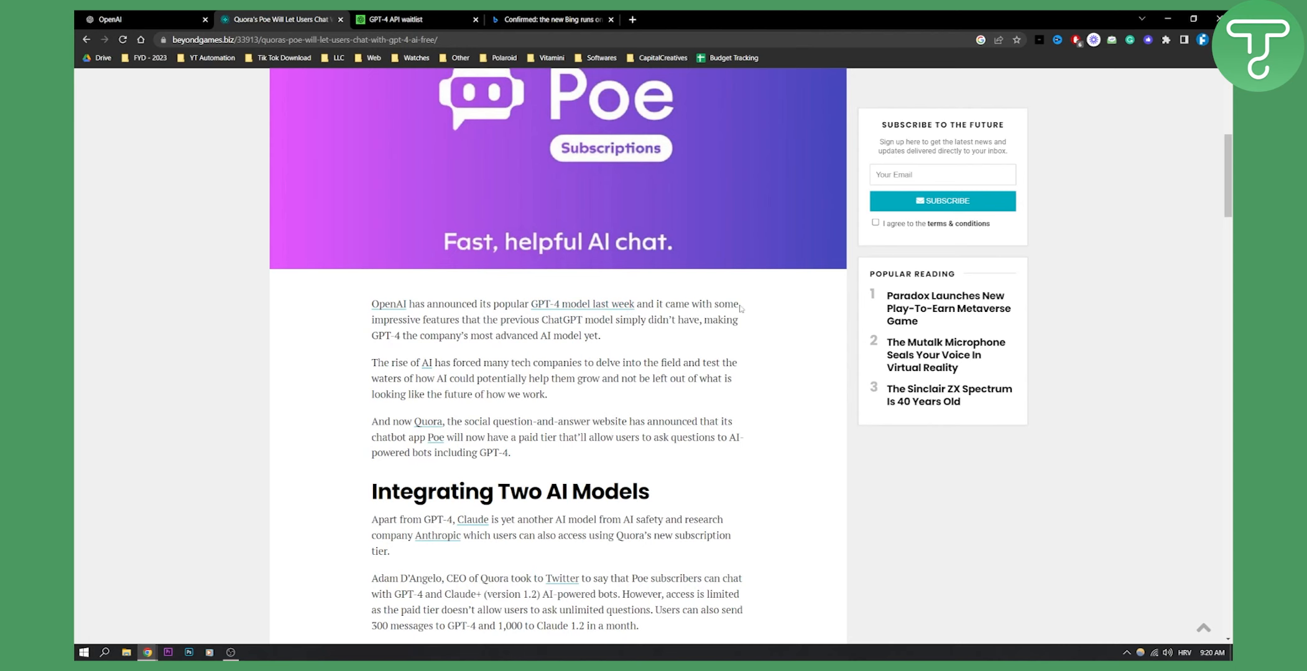
pyautogui.scroll(-3)
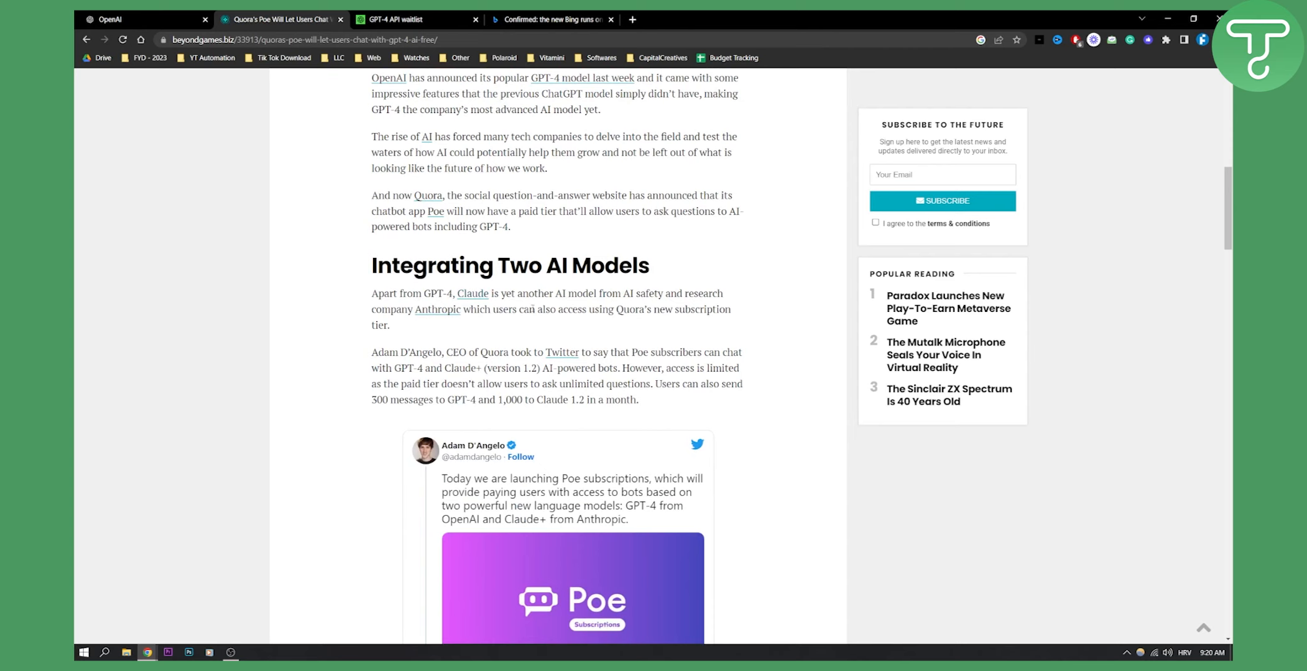
pyautogui.scroll(-3)
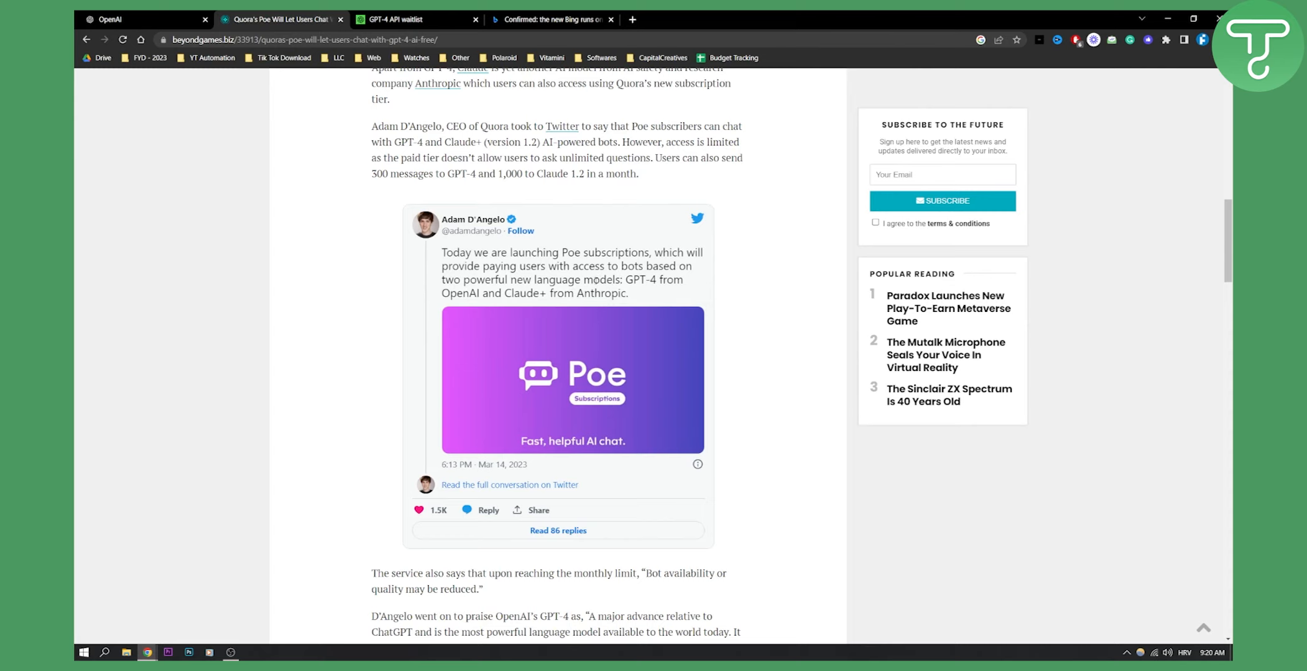
pyautogui.scroll(3)
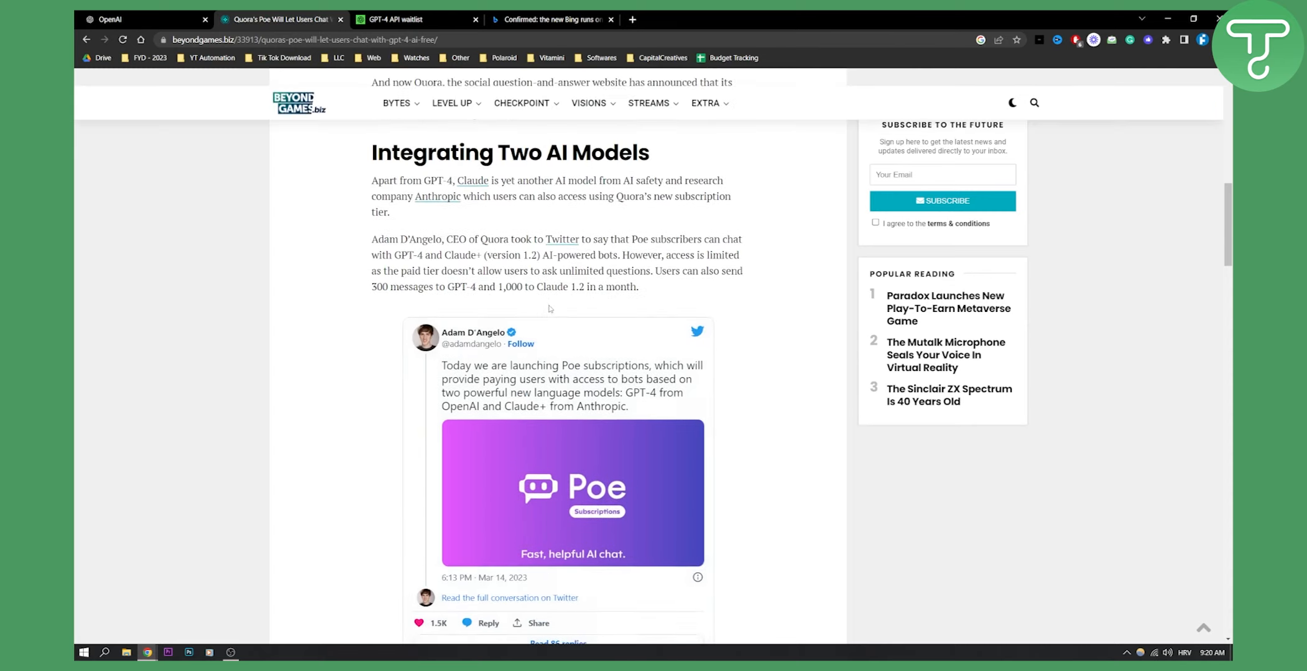
pyautogui.scroll(3)
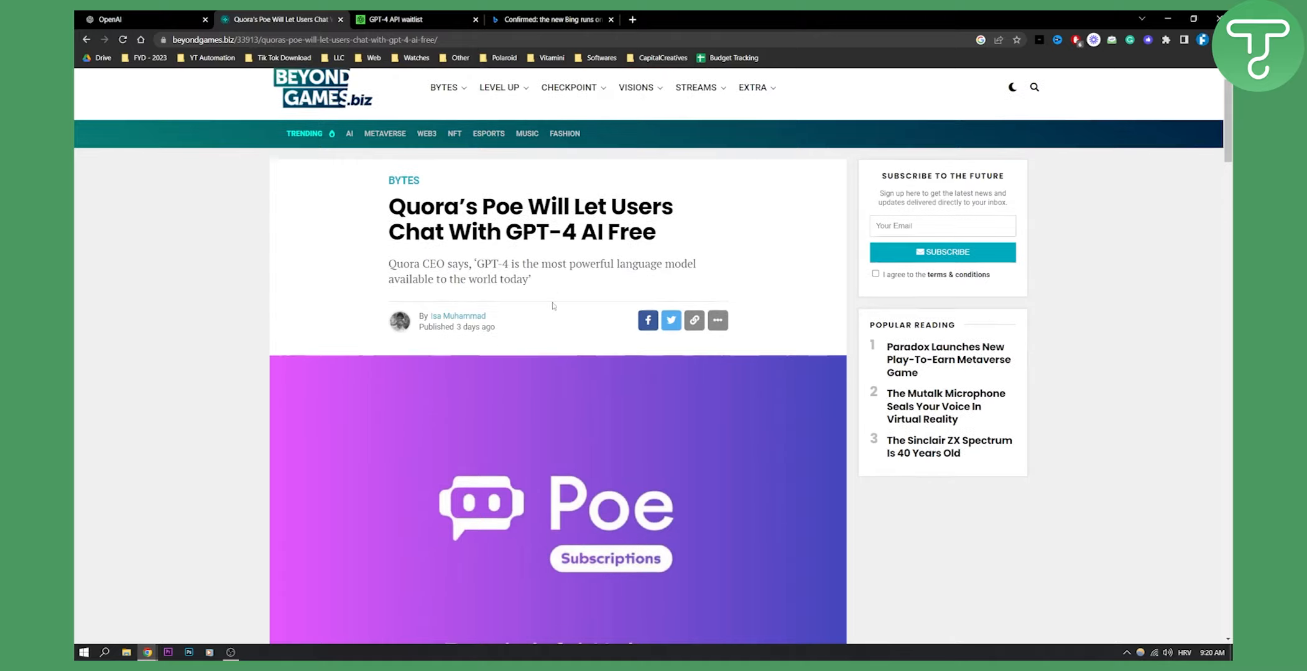
pyautogui.scroll(-3)
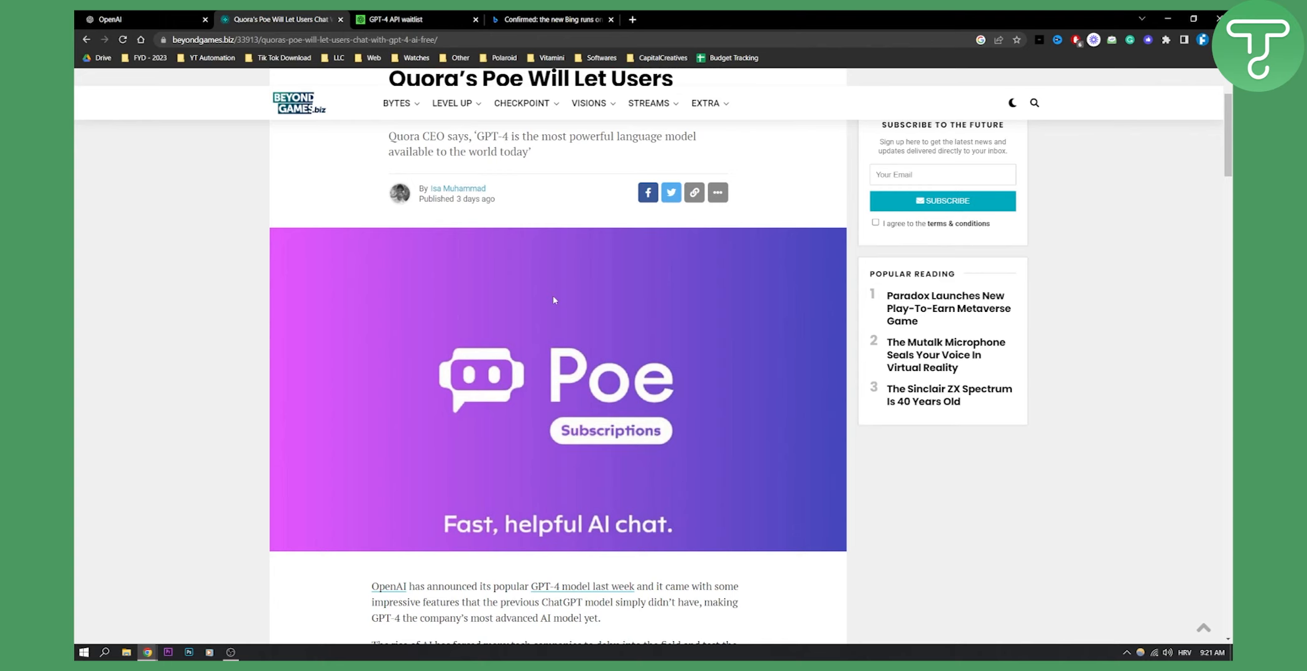
pyautogui.moveTo(579, 406)
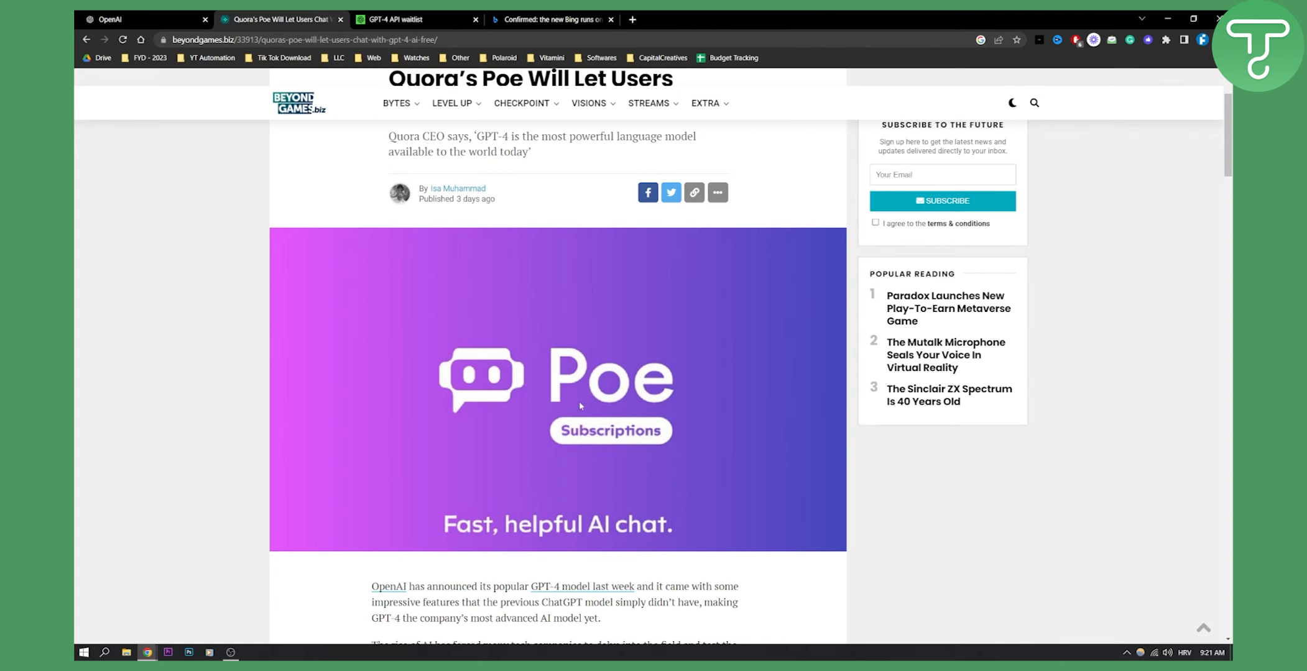
pyautogui.moveTo(418, 276)
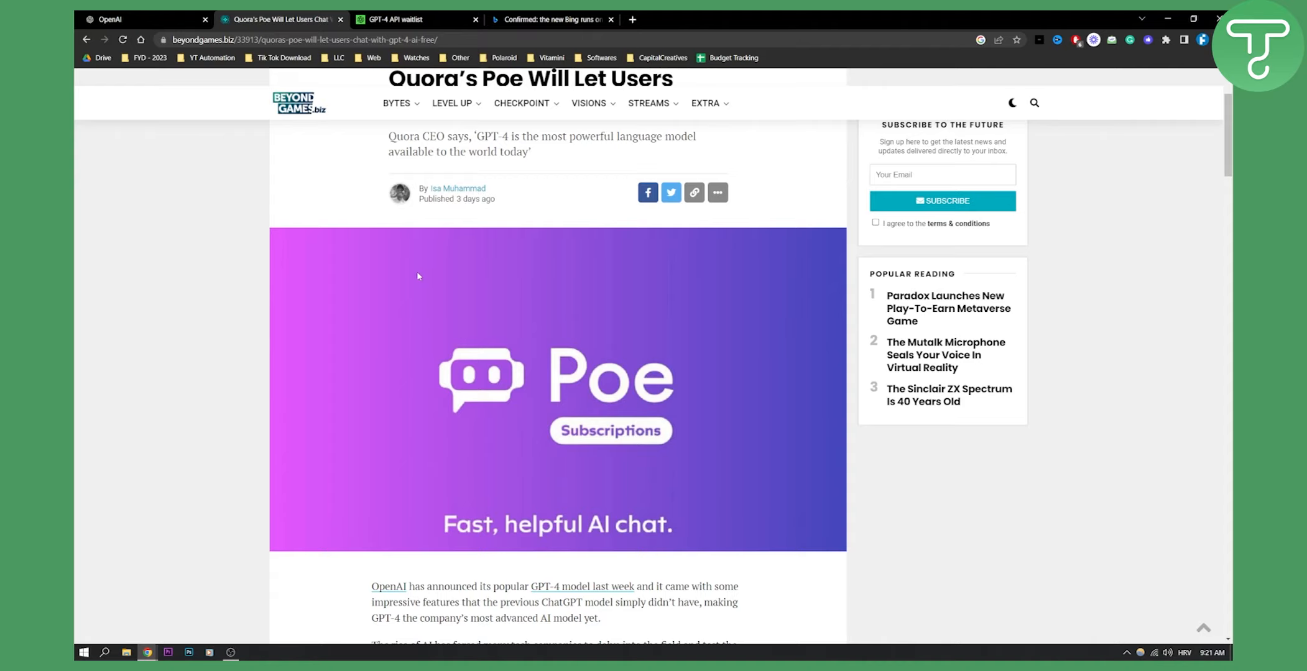
# Switch to OpenAI's GPT-4 API waitlist page with its join form.
pyautogui.click(408, 19)
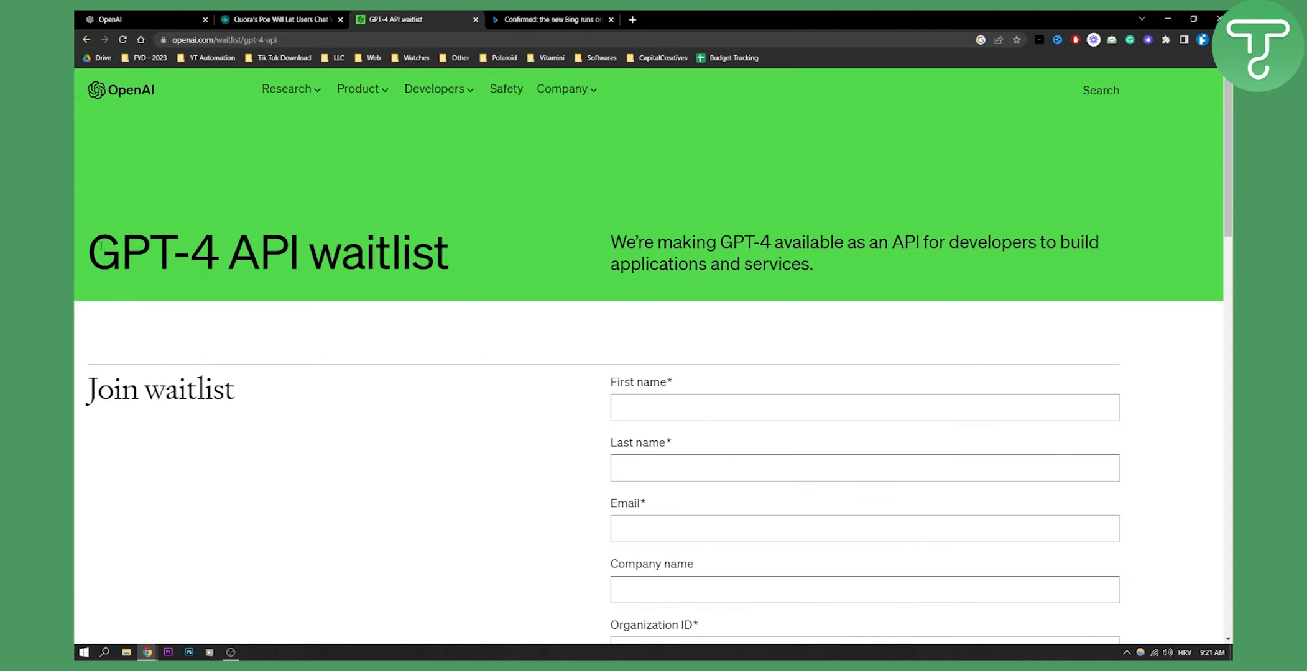
# Highlight the GPT-4 API waitlist heading and review the top of the join form.
pyautogui.tripleClick(267, 251)
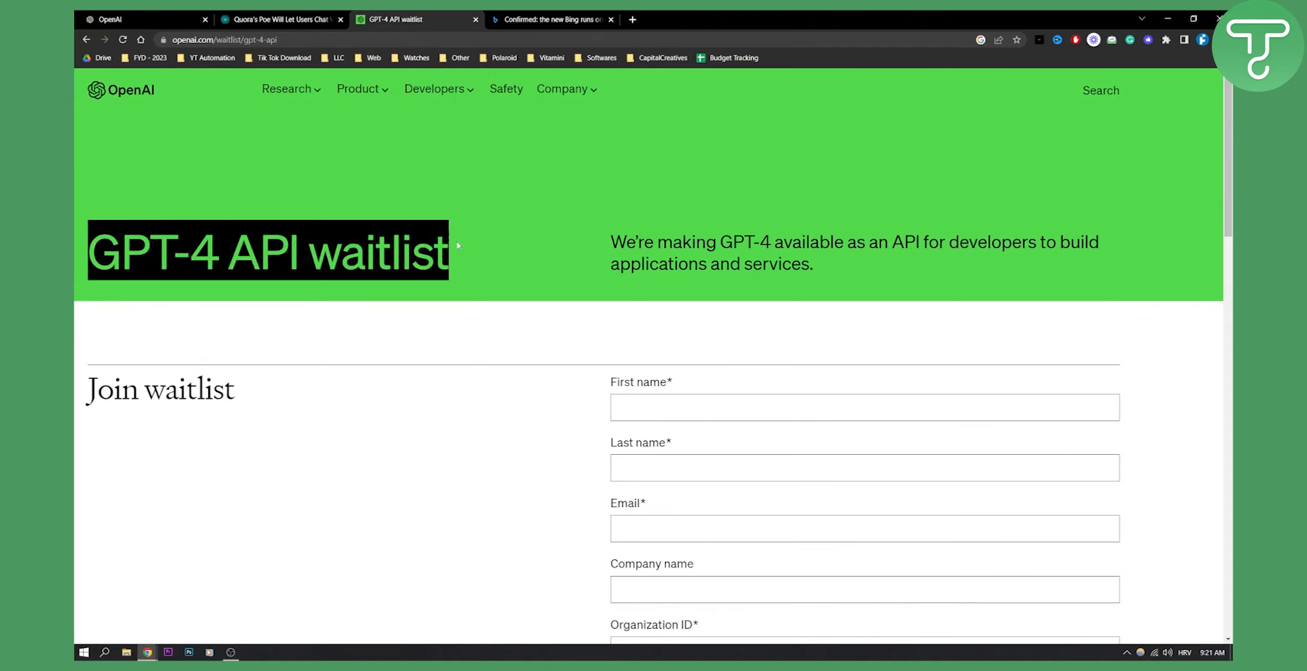
pyautogui.scroll(-3)
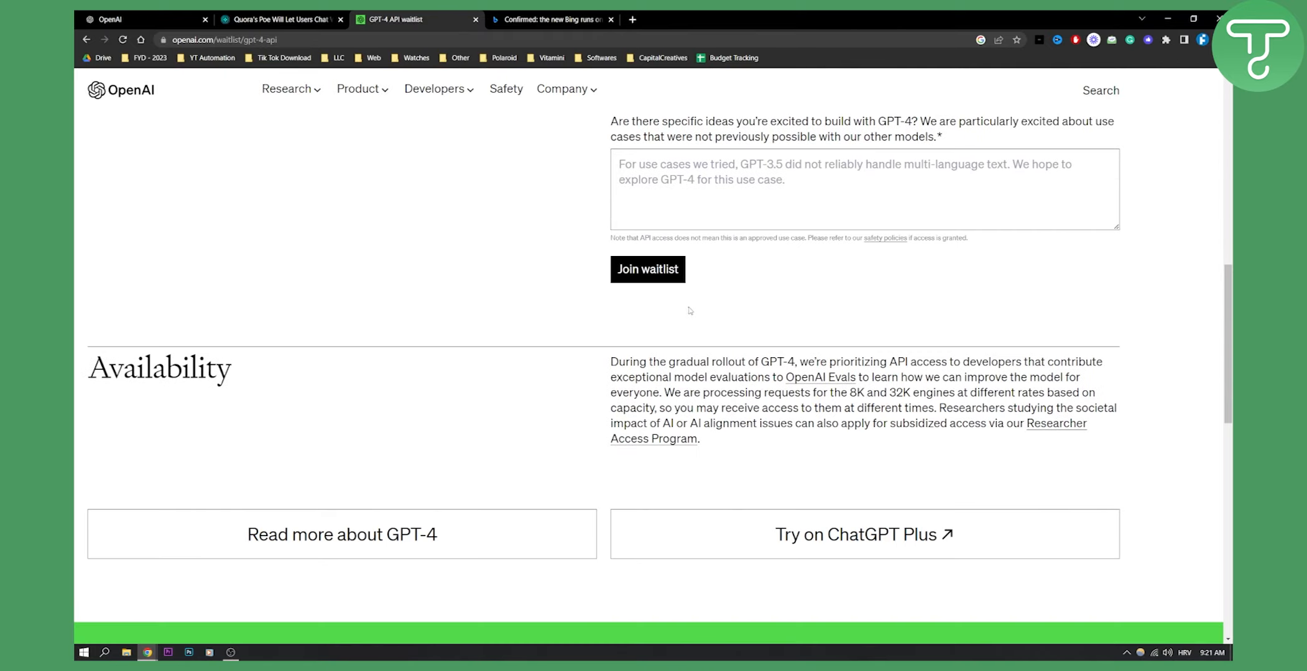
pyautogui.scroll(3)
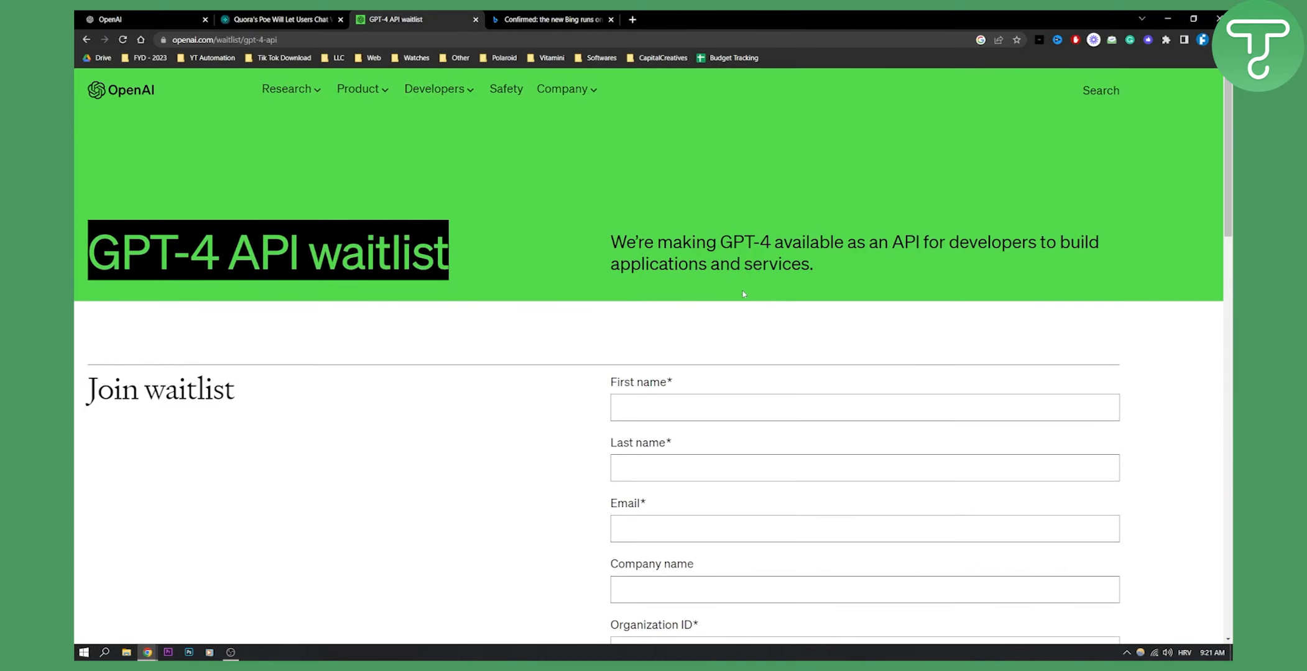
pyautogui.scroll(-3)
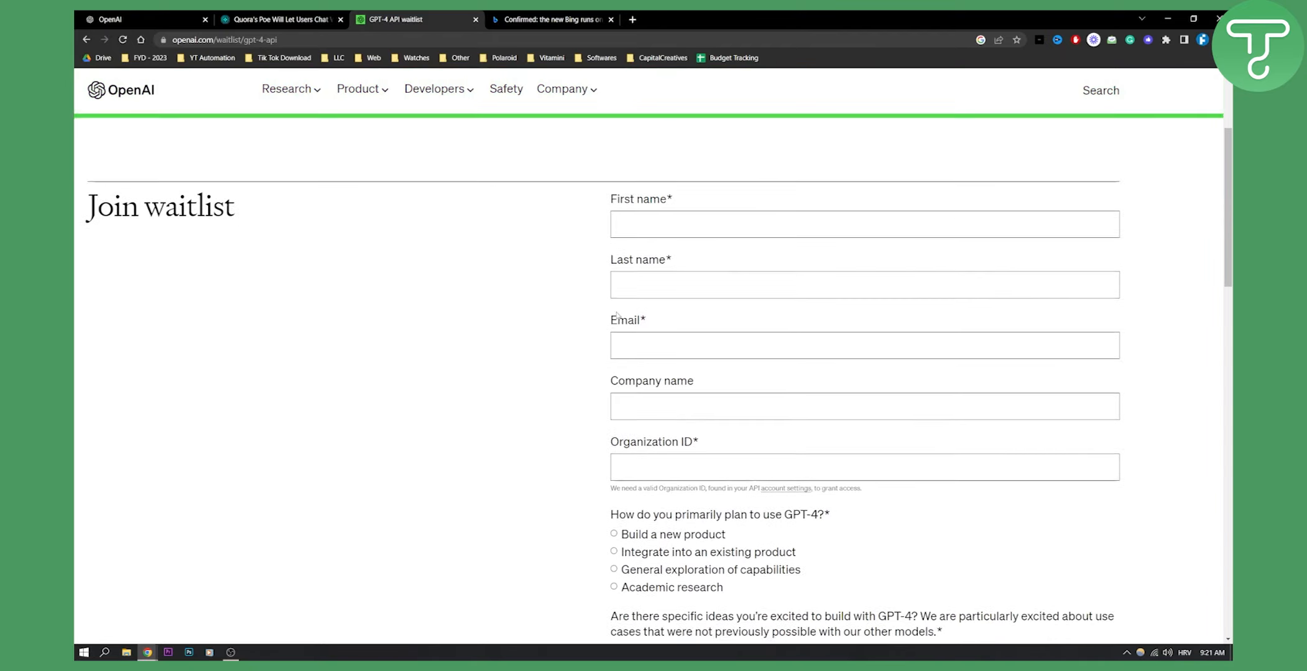
pyautogui.scroll(-3)
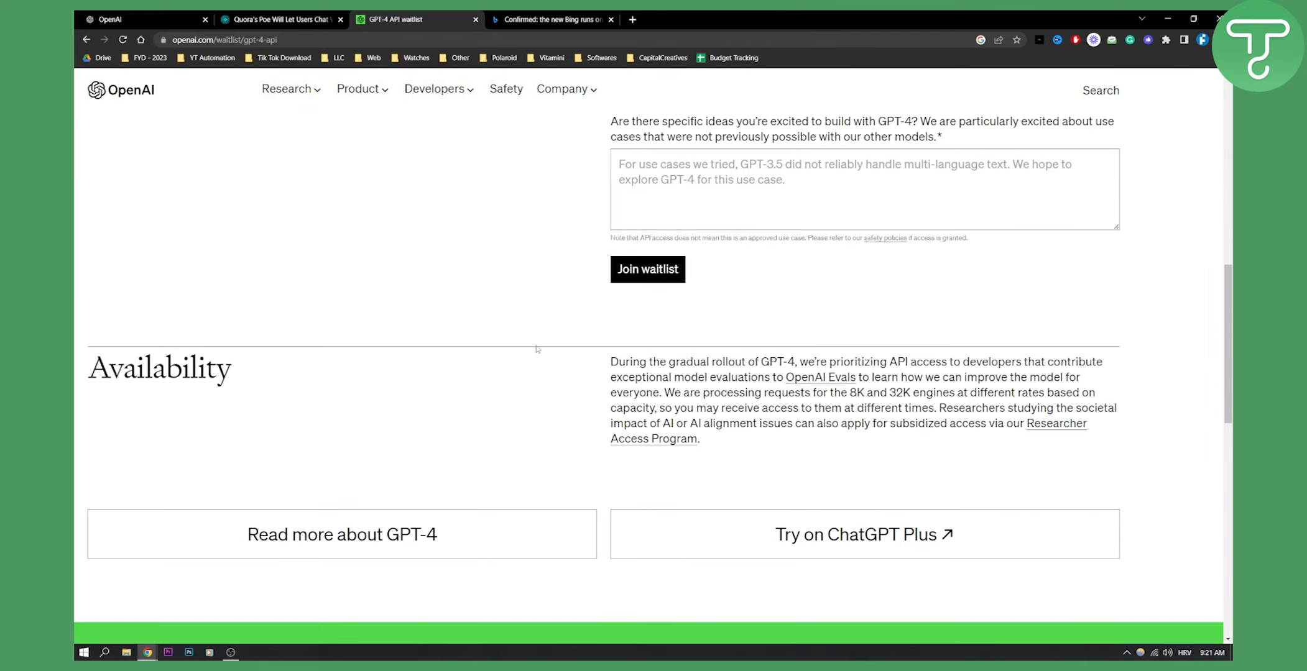
pyautogui.scroll(3)
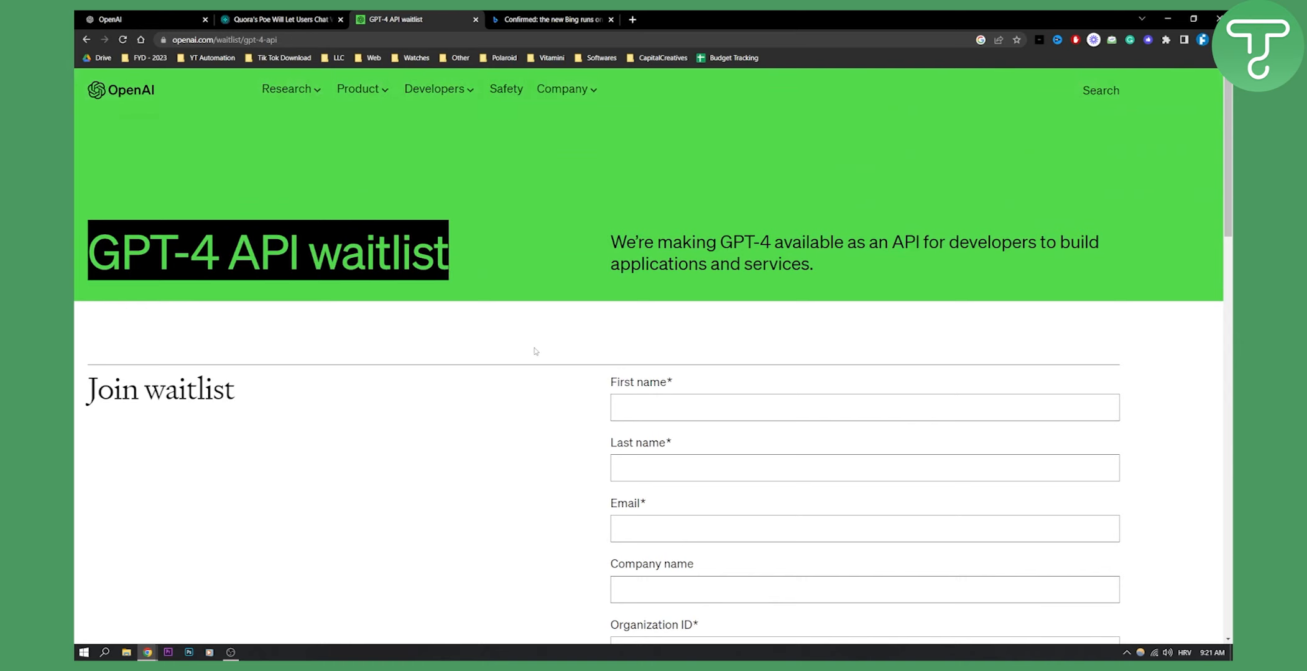
# Review the rest of the waitlist form, then switch to the Bing Blogs GPT-4 post.
pyautogui.scroll(-3)
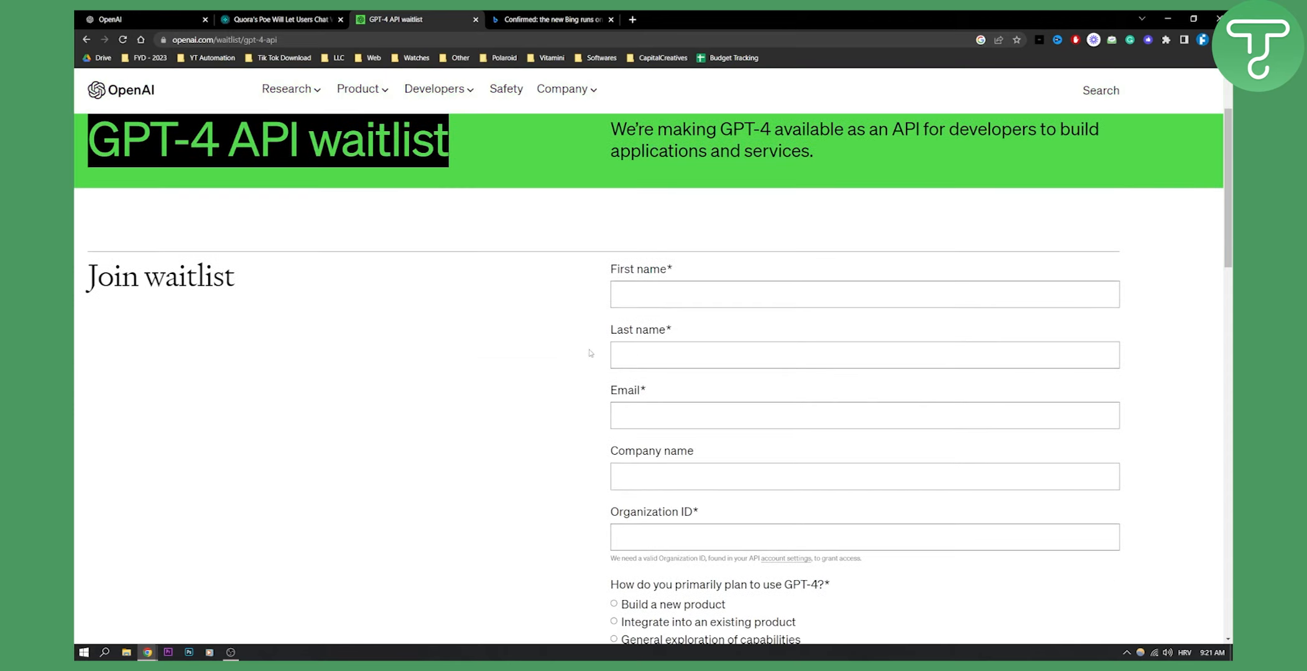
pyautogui.scroll(-3)
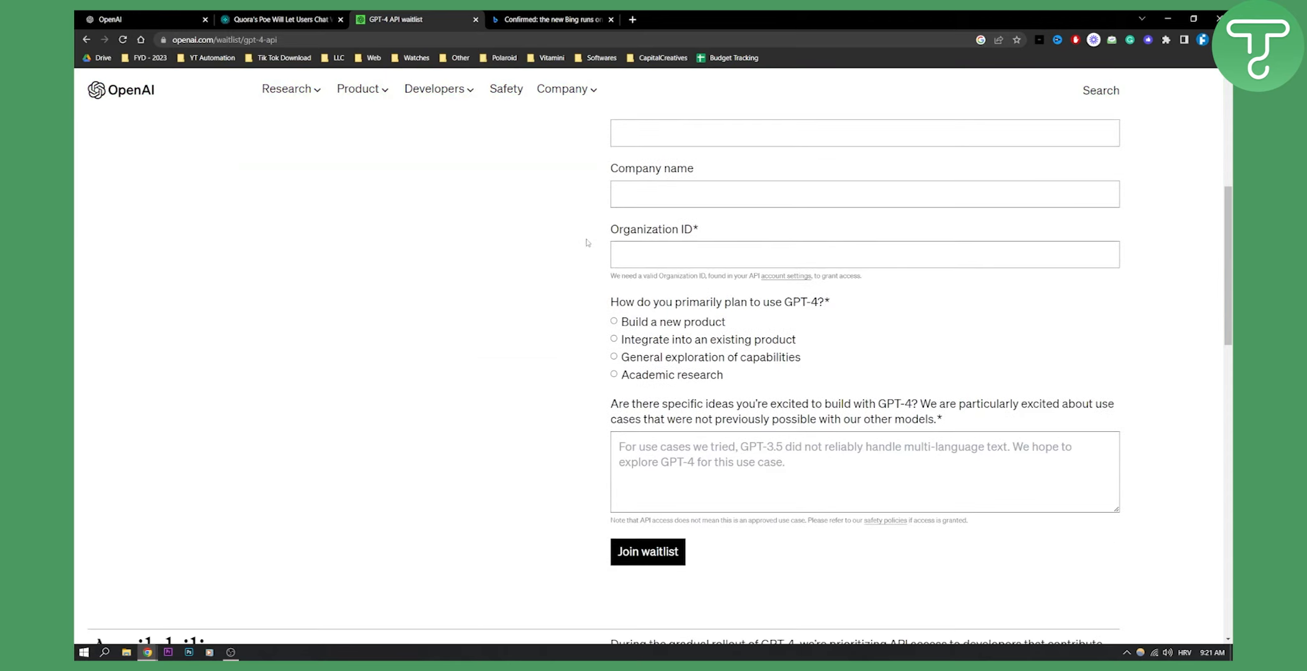
pyautogui.scroll(-3)
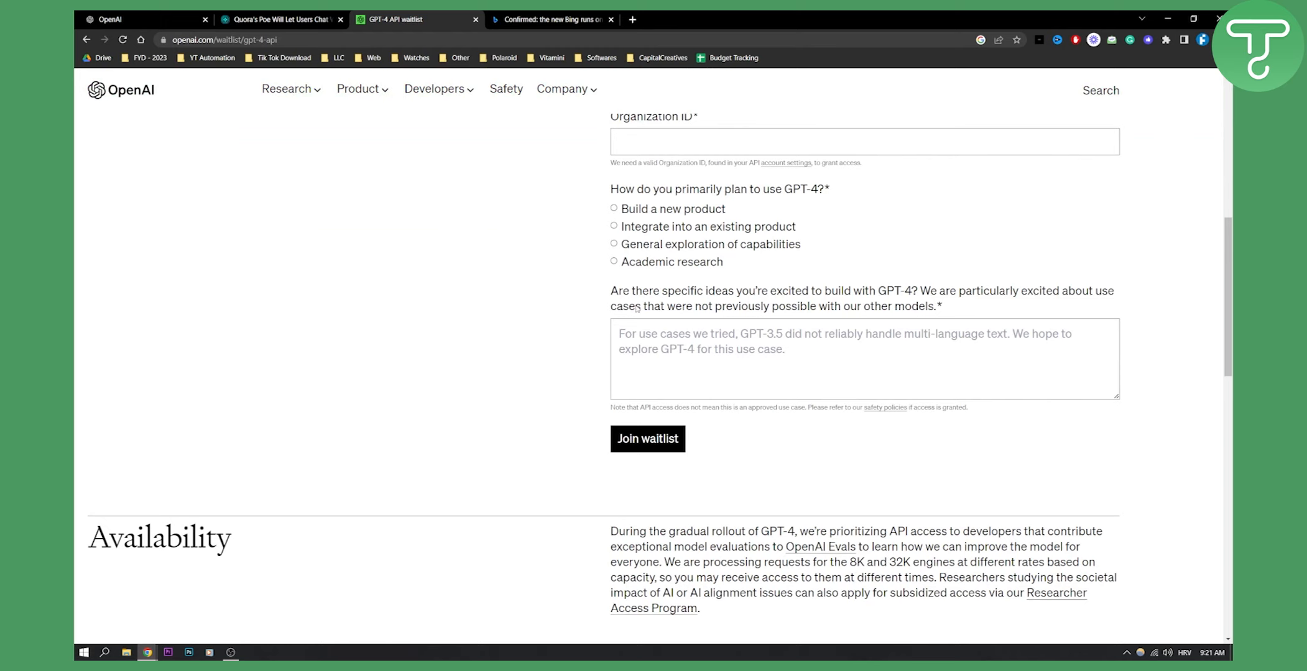
pyautogui.scroll(3)
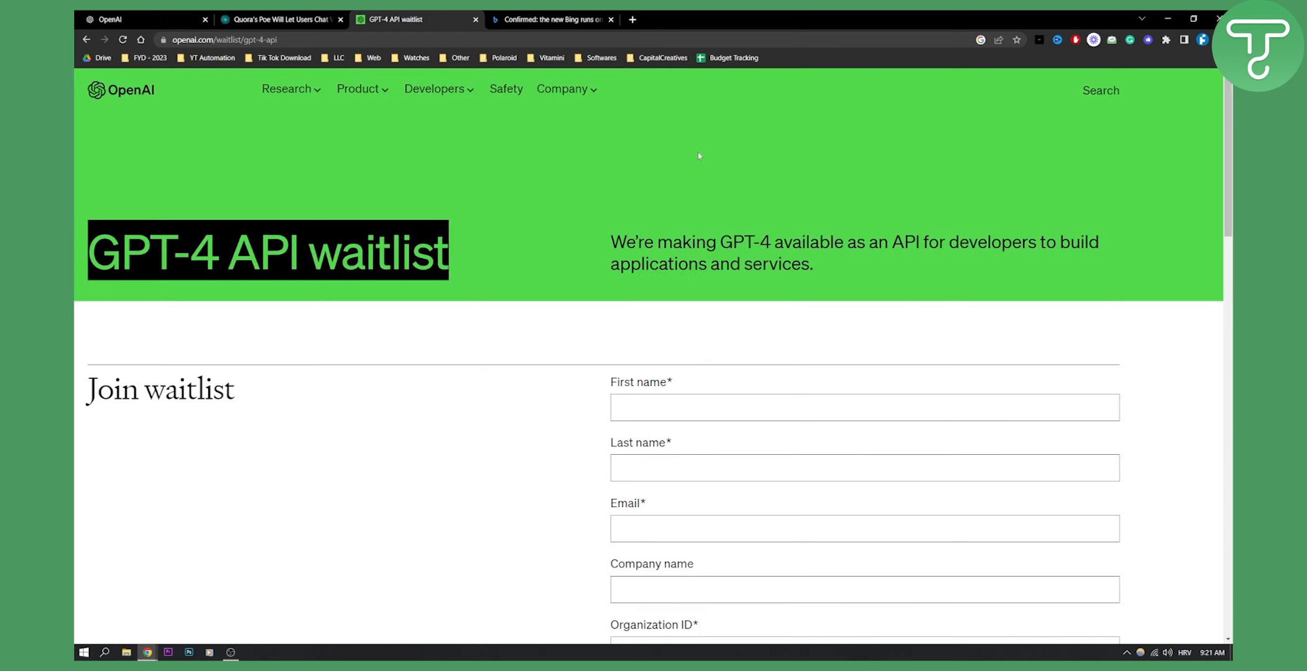
pyautogui.click(549, 18)
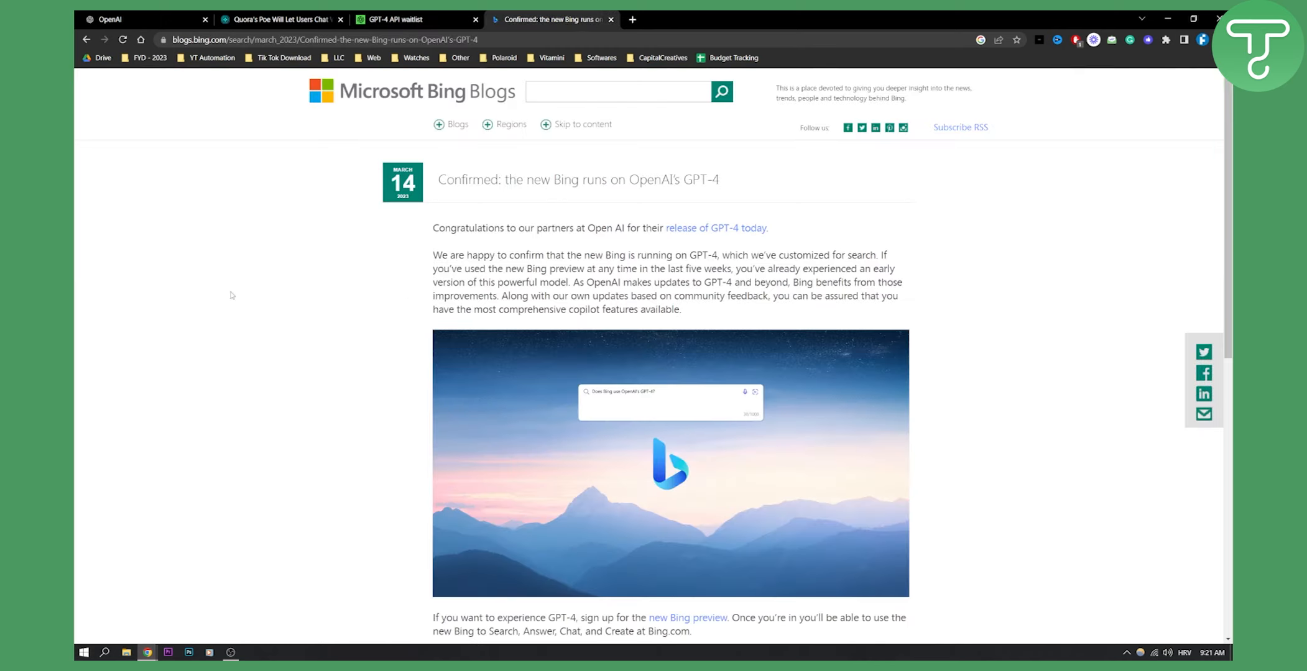
# Open the new Bing preview page from the link in the GPT-4 announcement post.
pyautogui.scroll(-3)
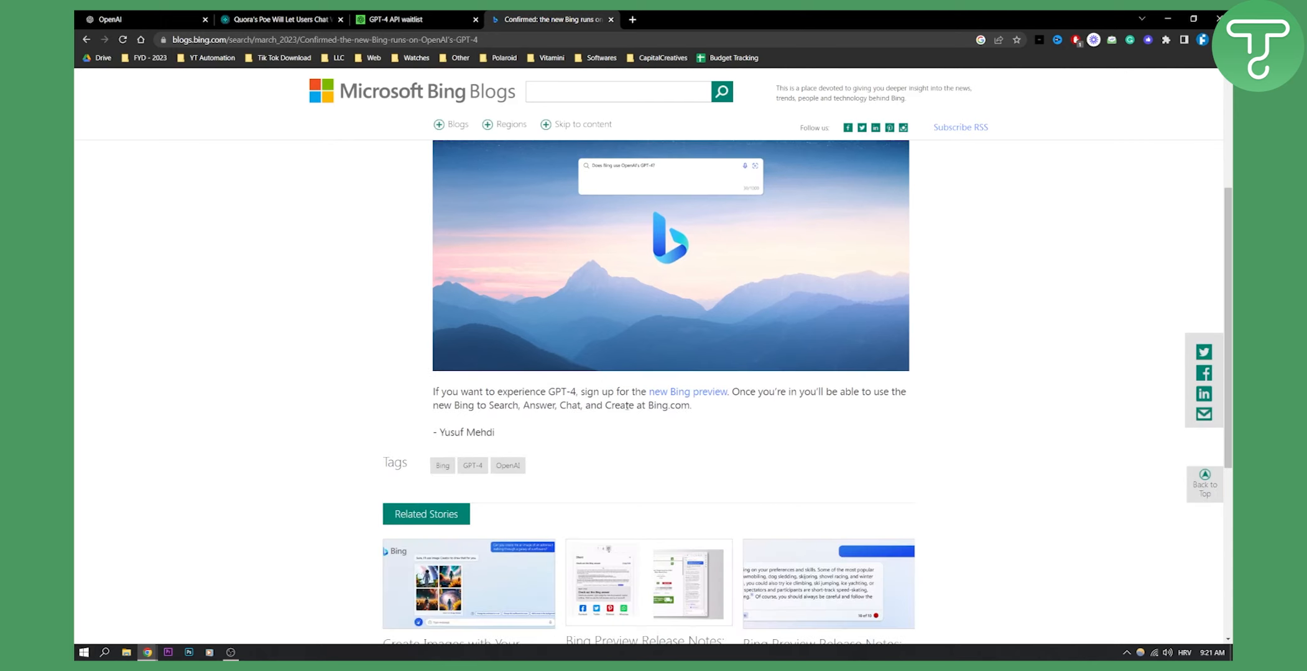
pyautogui.click(688, 392)
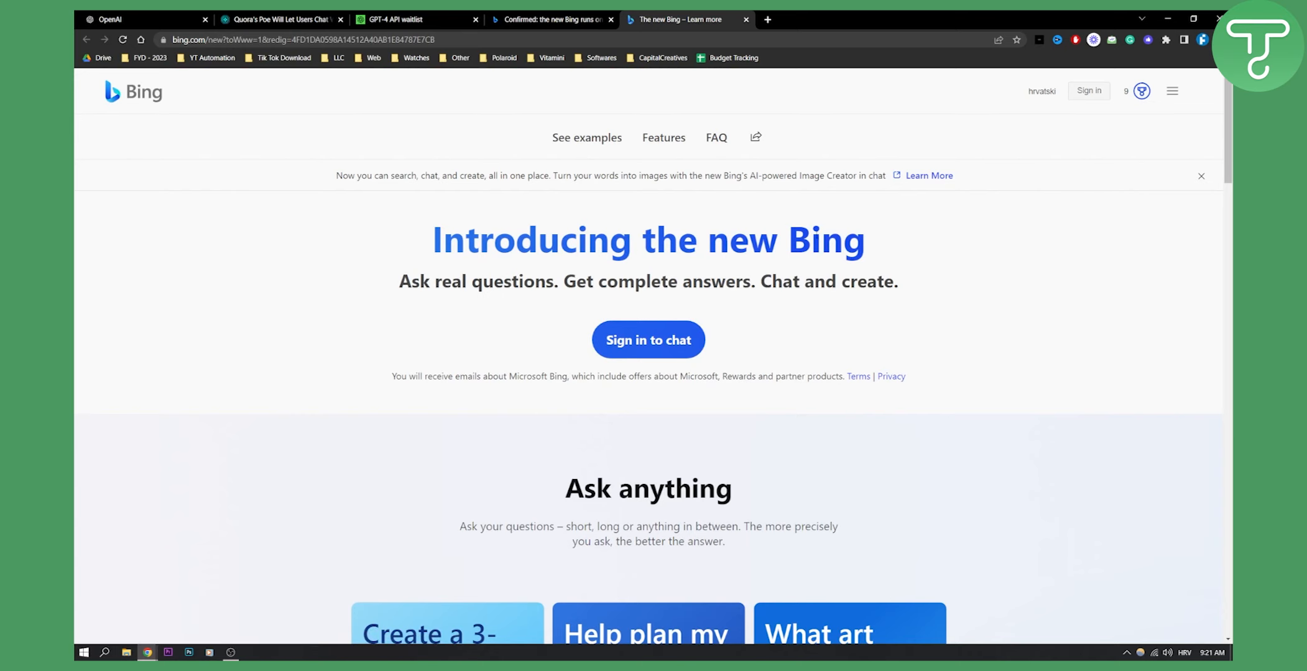
pyautogui.scroll(-3)
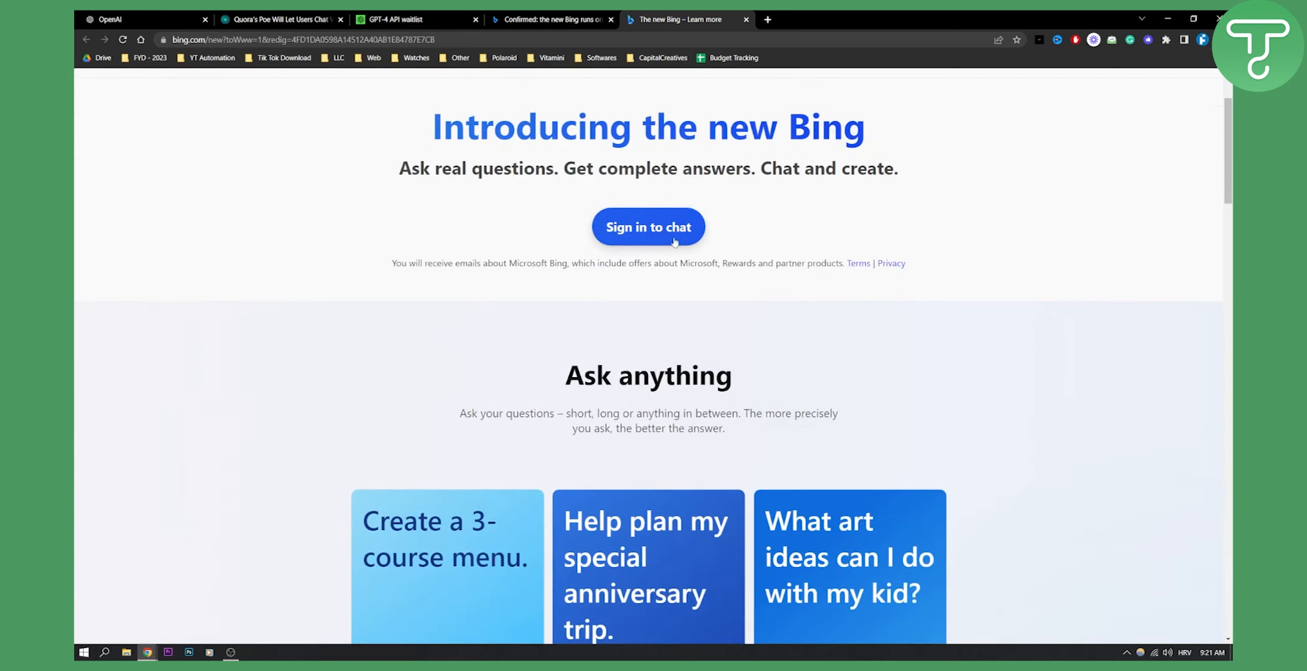
pyautogui.scroll(-3)
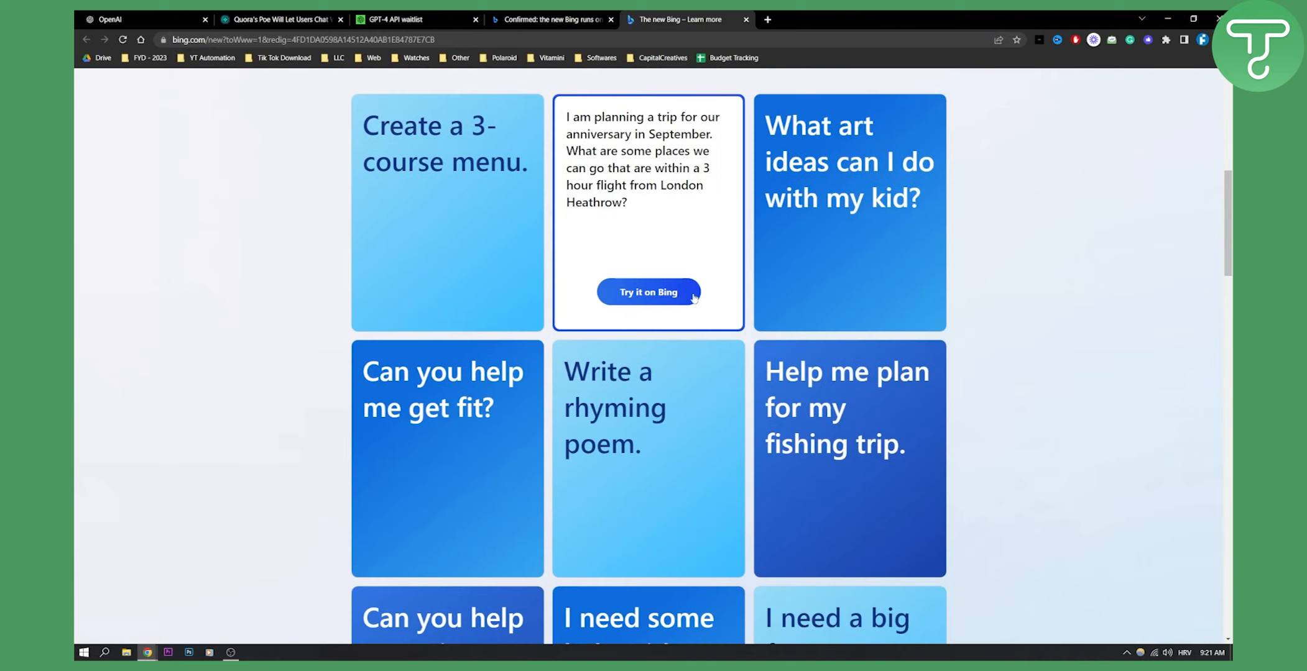
pyautogui.scroll(-3)
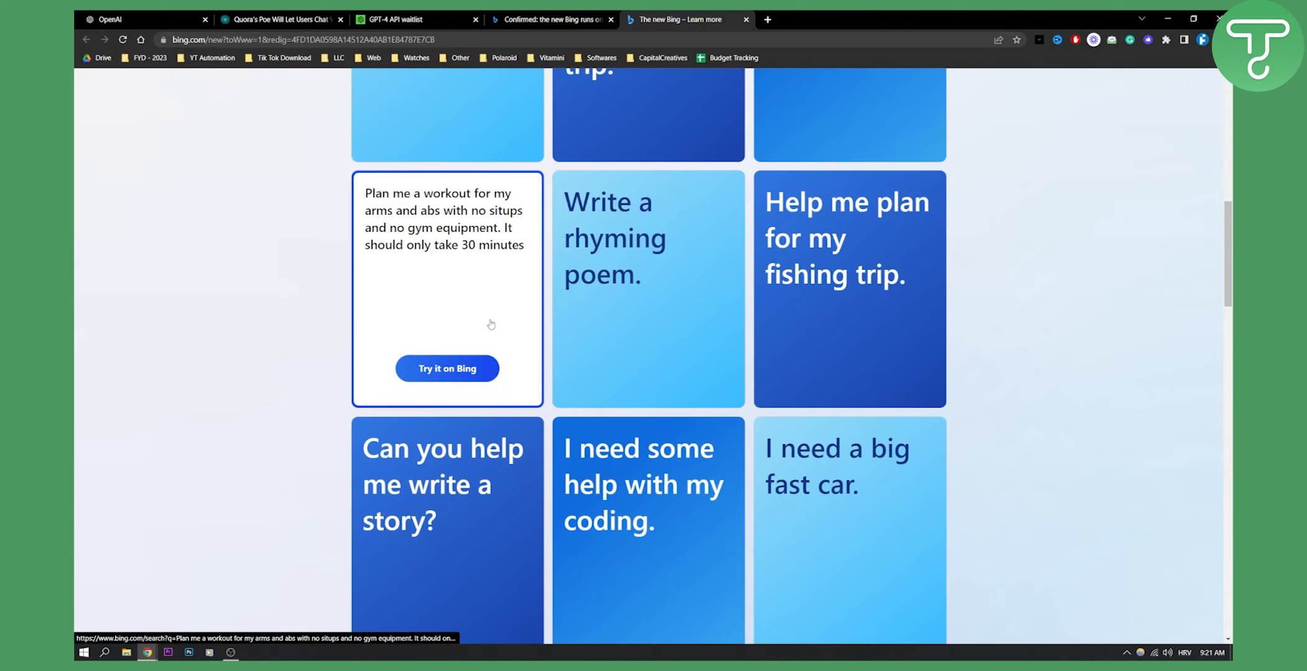
pyautogui.scroll(-3)
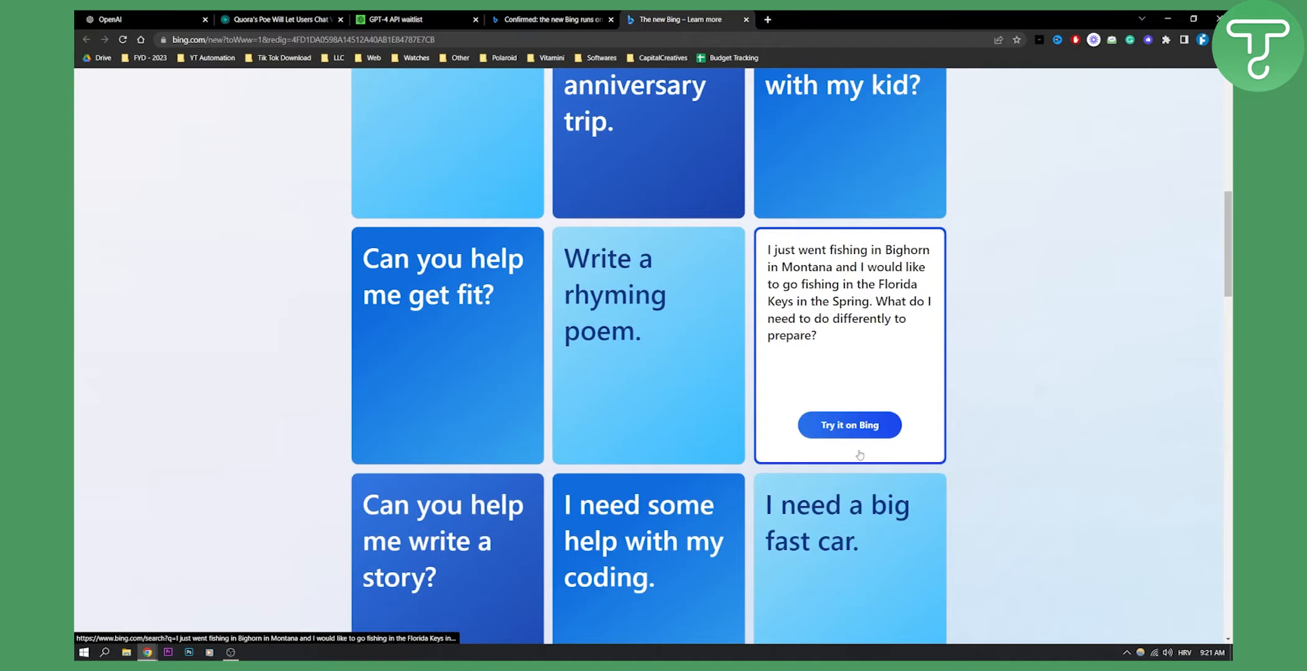
pyautogui.scroll(-3)
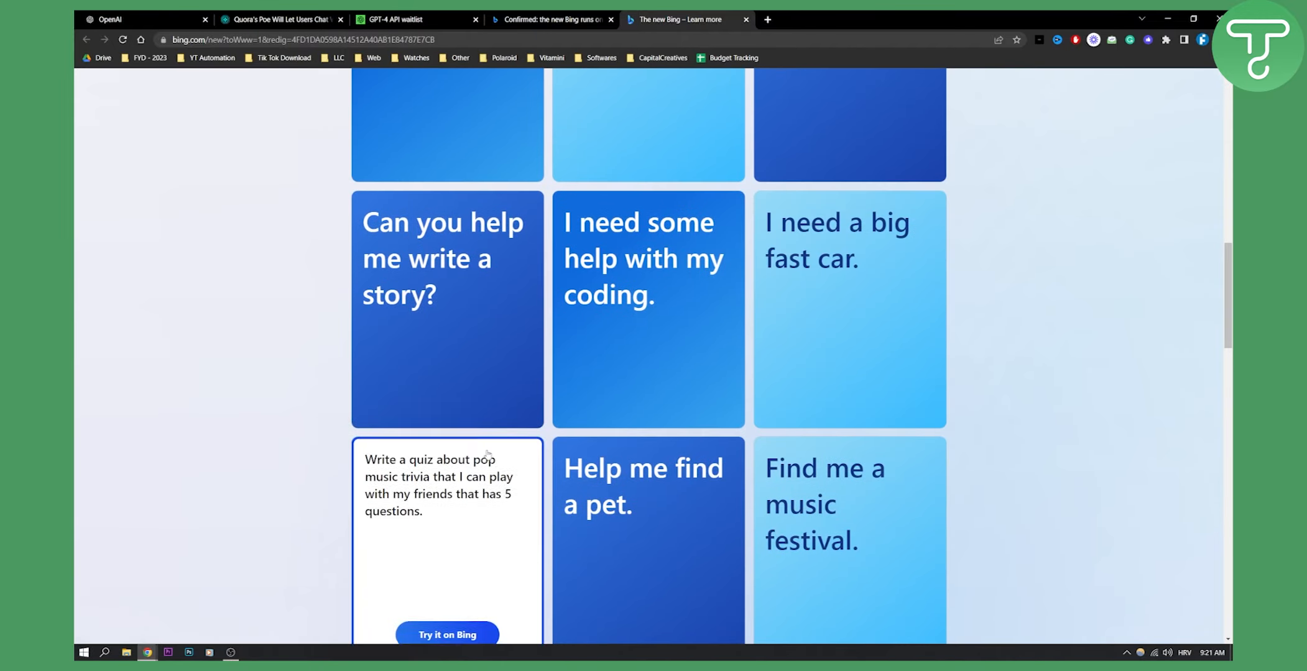
pyautogui.scroll(-3)
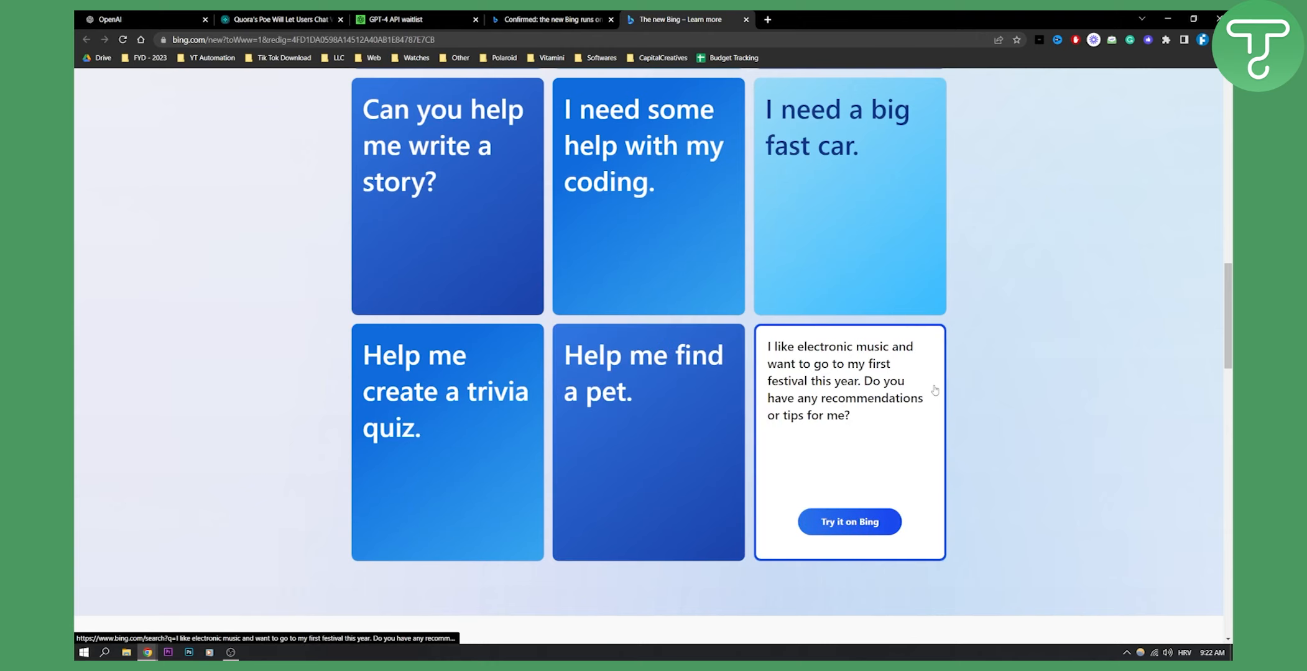
pyautogui.moveTo(984, 403)
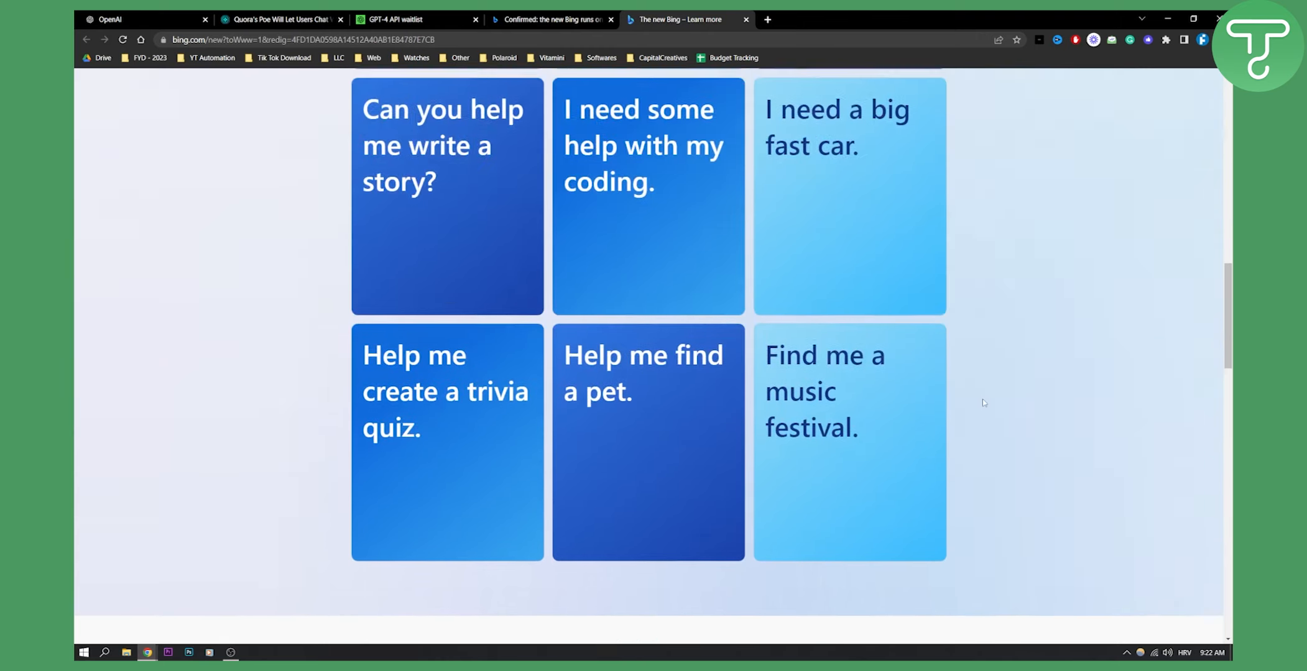
pyautogui.scroll(3)
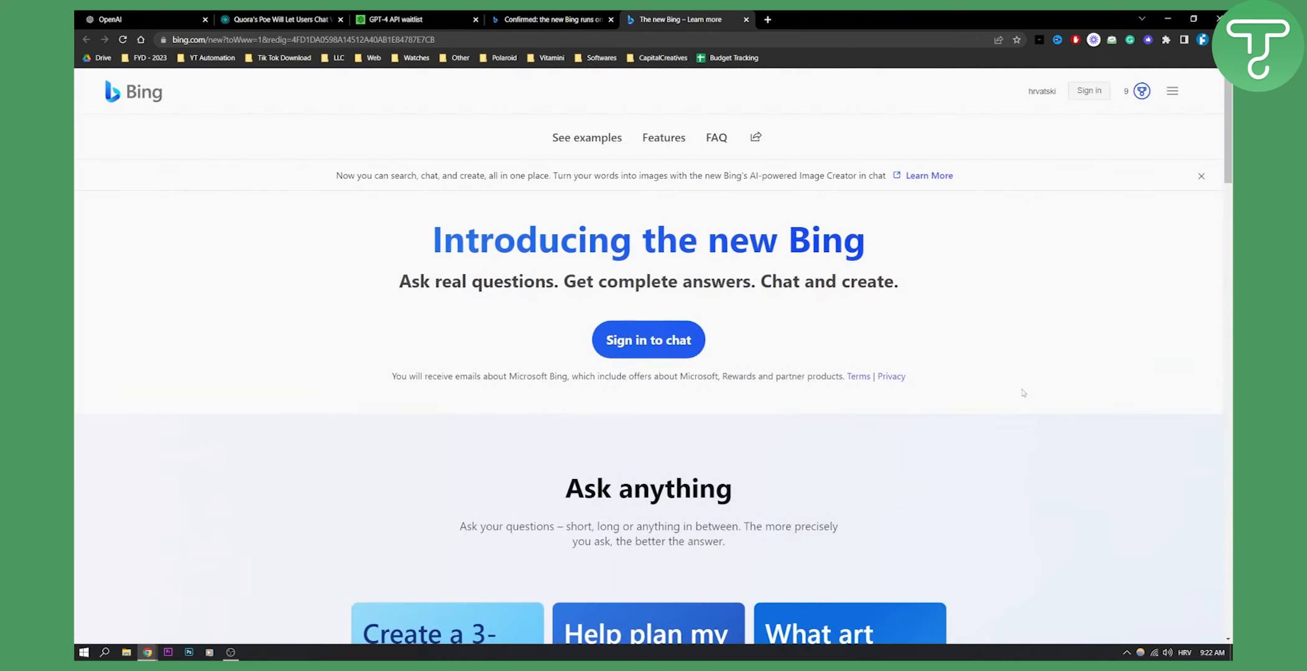